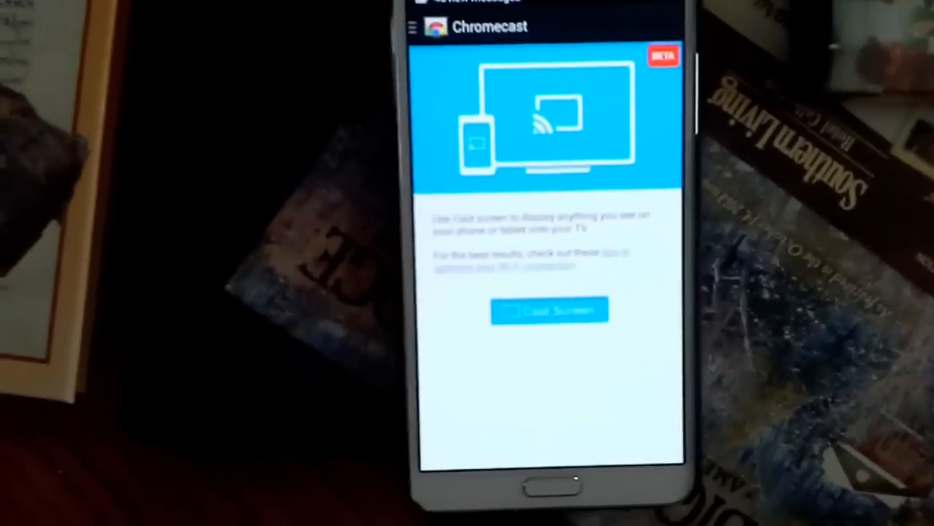
Start casting the phone screen to the Living Room Chromecast from the Cast screen section
{"action": "left_click", "coordinate": [413, 27]}
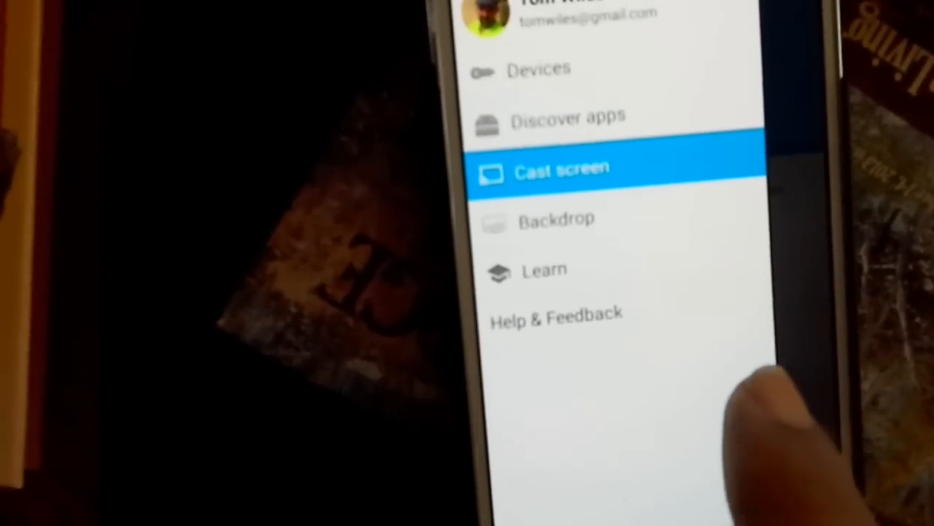
{"action": "left_click", "coordinate": [563, 168]}
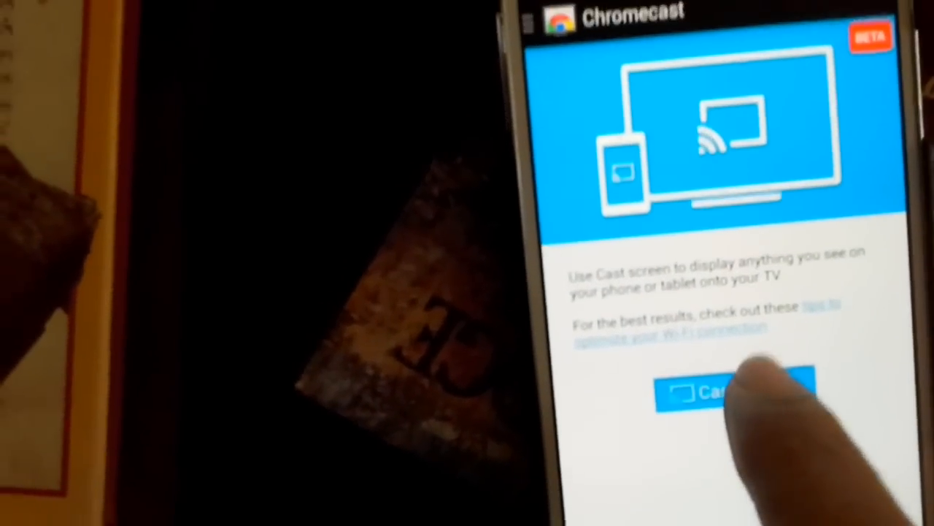
{"action": "left_click", "coordinate": [730, 392]}
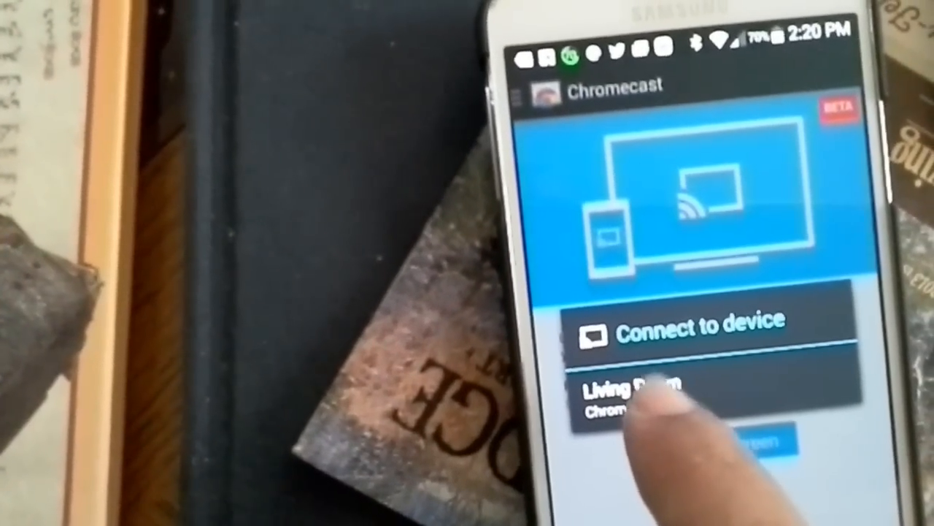
{"action": "left_click", "coordinate": [628, 395]}
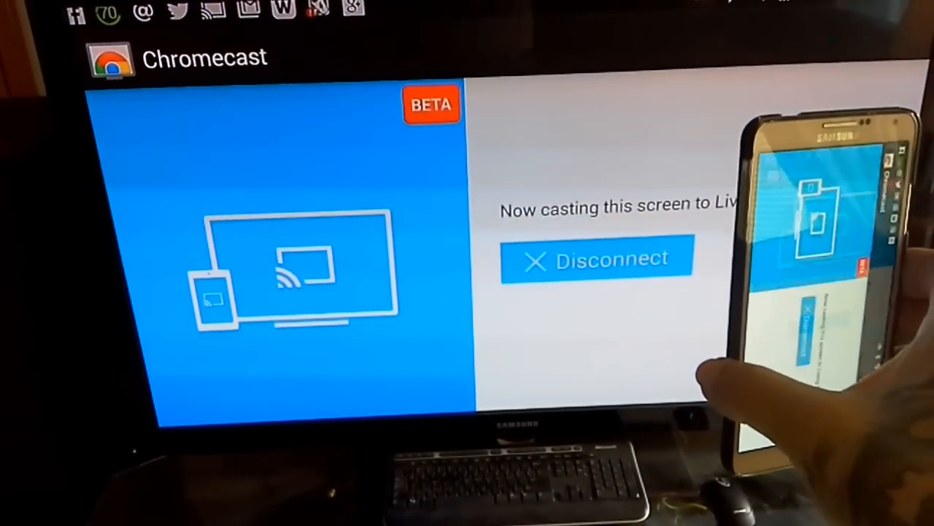
Confirm the phone screen is mirroring to the Living Room TV
{"action": "left_click", "coordinate": [596, 261]}
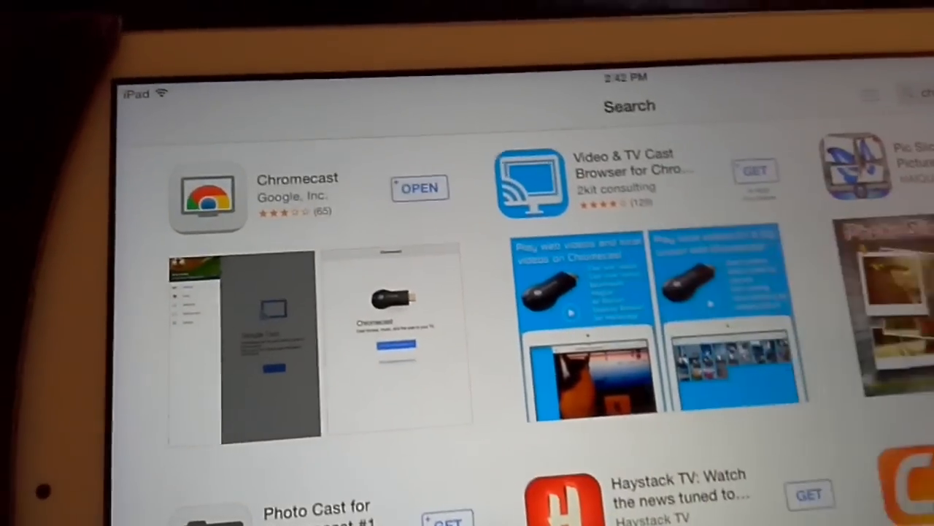
Search the iPad App Store for 'chromecast' to list casting apps
{"action": "left_click", "coordinate": [533, 182]}
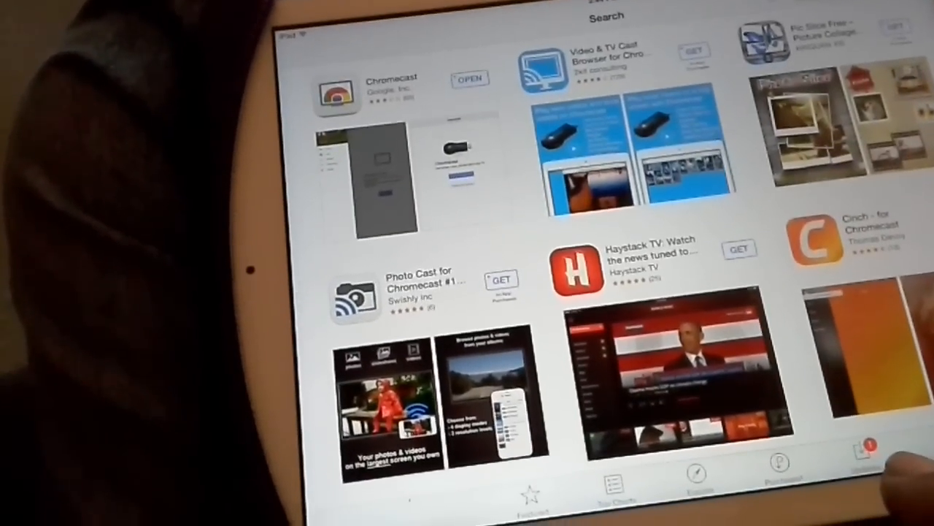
Scroll down the Chromecast search results to reveal Pirate Dice and ArcadeCast
{"action": "scroll", "scroll_direction": "down", "scroll_amount": 3}
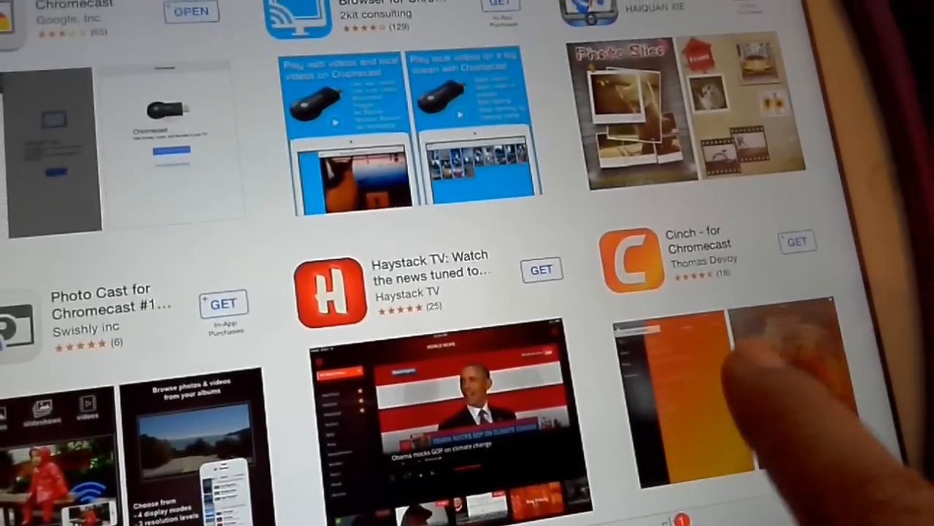
{"action": "scroll", "scroll_direction": "down", "scroll_amount": 3}
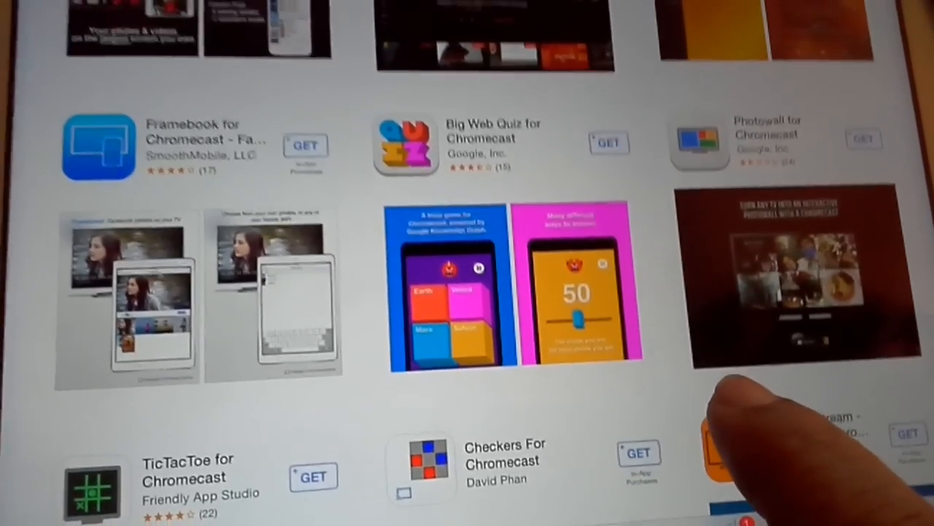
{"action": "scroll", "scroll_direction": "down", "scroll_amount": 3}
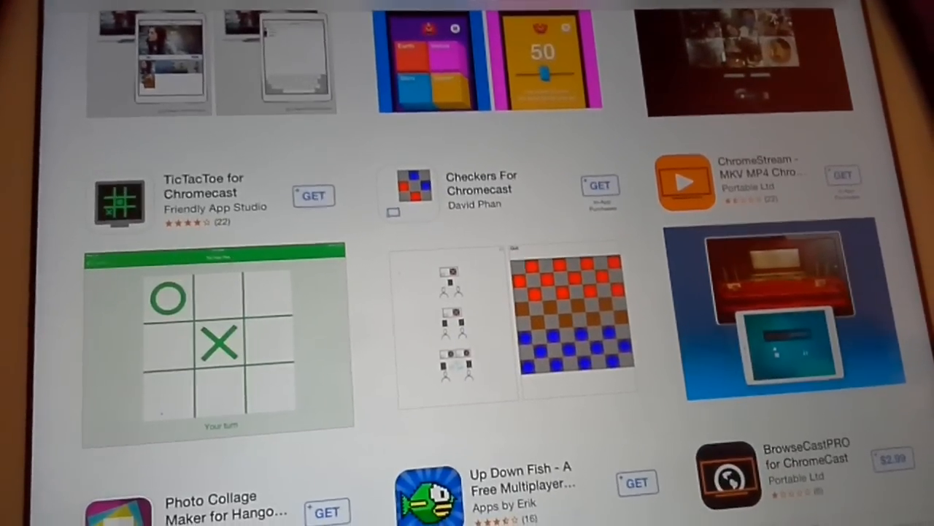
{"action": "scroll", "scroll_direction": "down", "scroll_amount": 3}
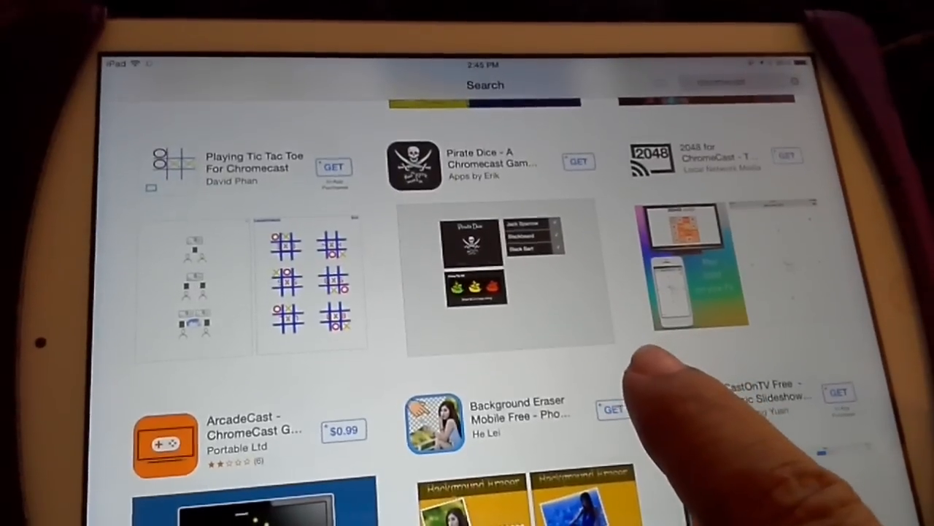
{"action": "scroll", "scroll_direction": "down", "scroll_amount": 3}
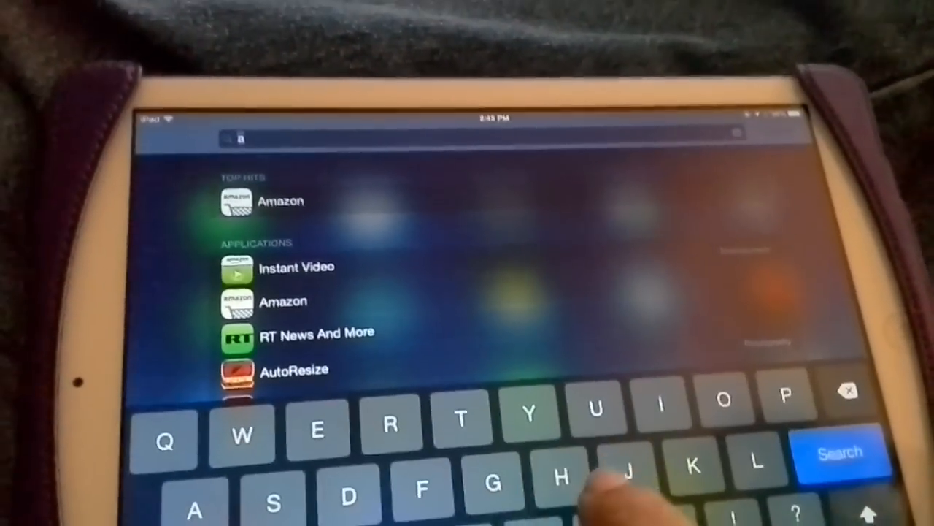
Launch YouTube from Spotlight by searching 'yo'
{"action": "type", "text": "yo"}
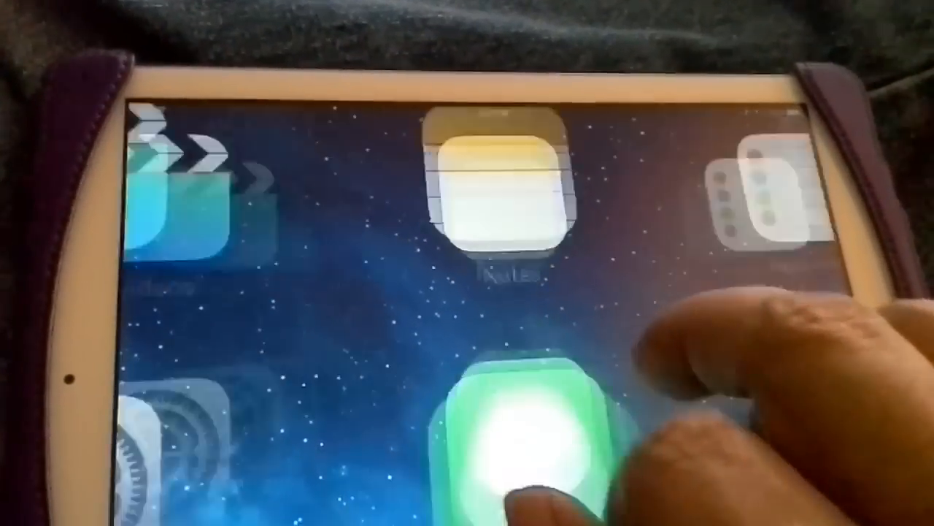
{"action": "left_click", "coordinate": [511, 423]}
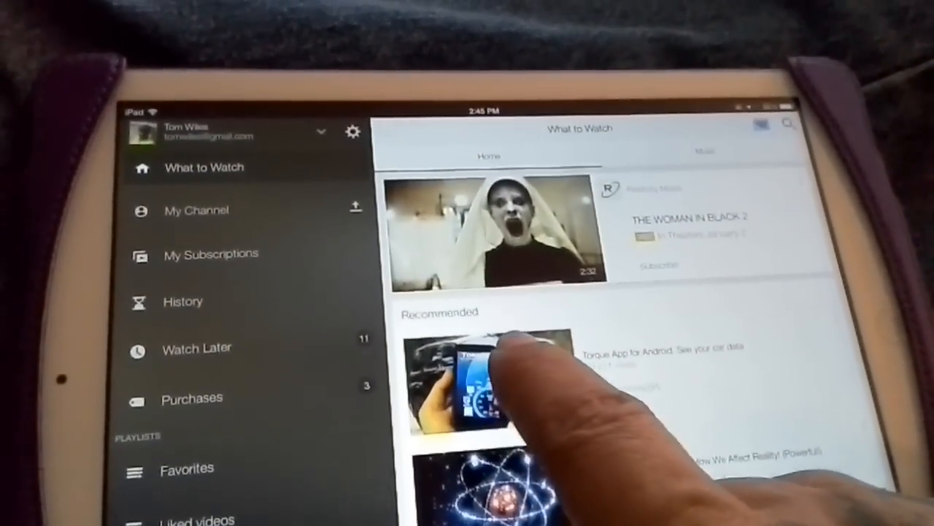
Play the recommended Torque App for Android video on the Living Room TV
{"action": "left_click", "coordinate": [489, 387]}
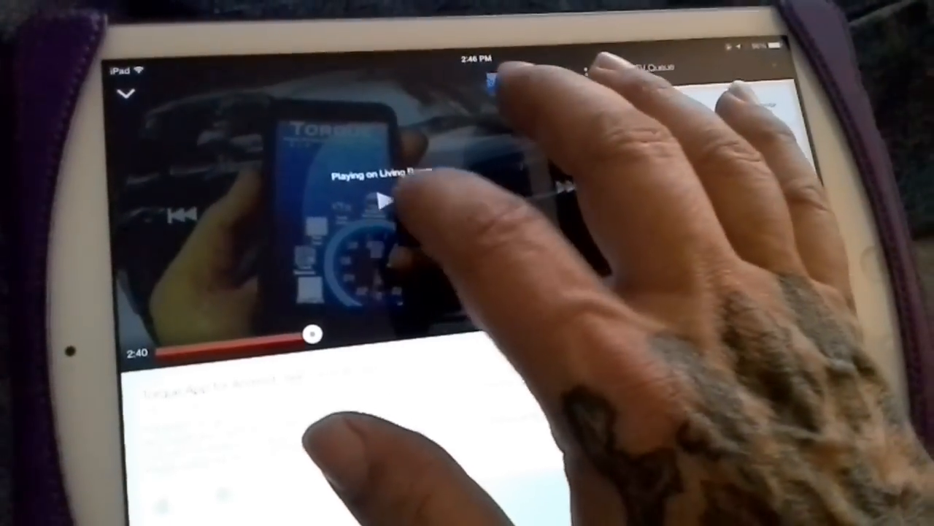
{"action": "left_click", "coordinate": [387, 212]}
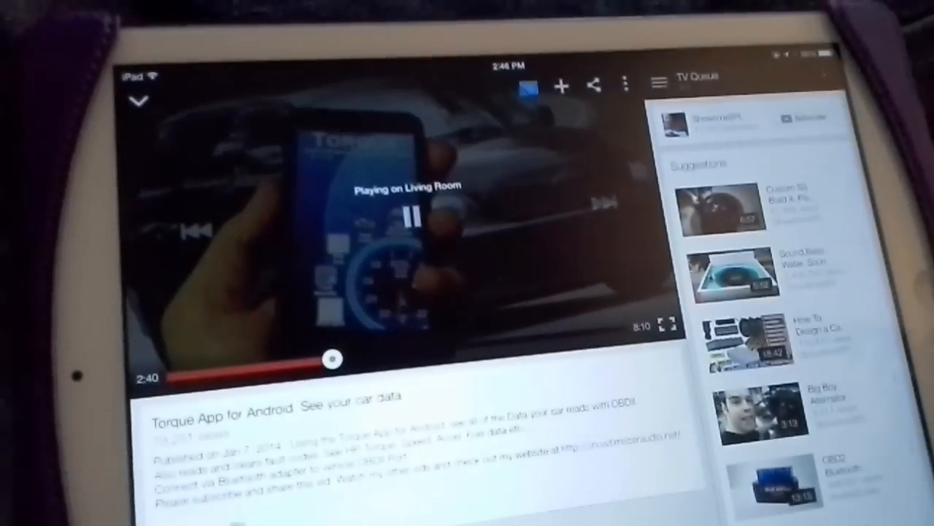